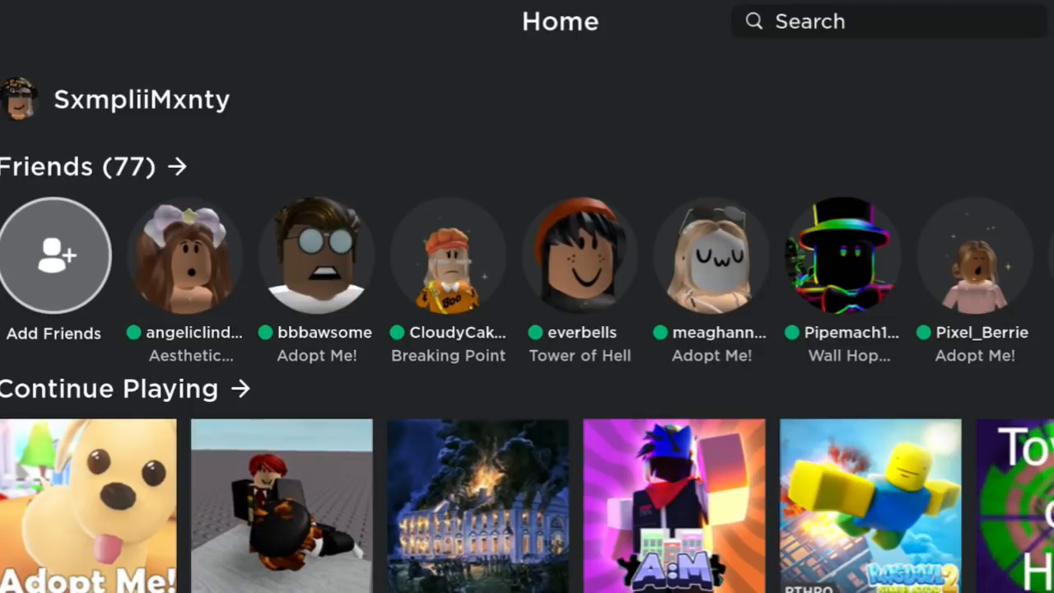
Bring up the Avatar page showing the candy-corn hat and striped outfit
{"action": "scroll", "scroll_direction": "right", "scroll_amount": 3}
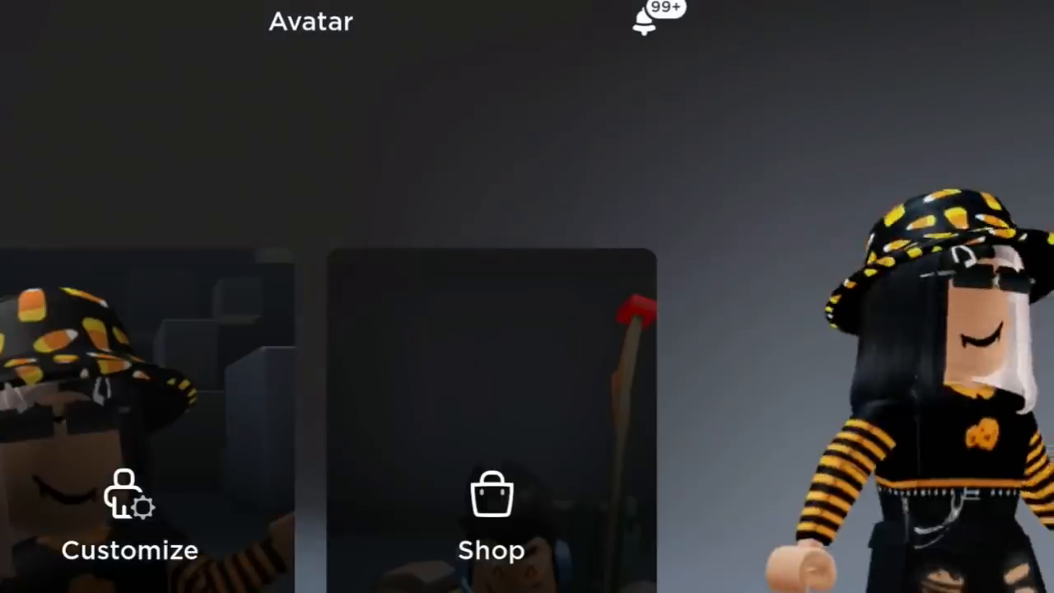
Return Home and open the Change Username form under Account Info
{"action": "left_click", "coordinate": [559, 21]}
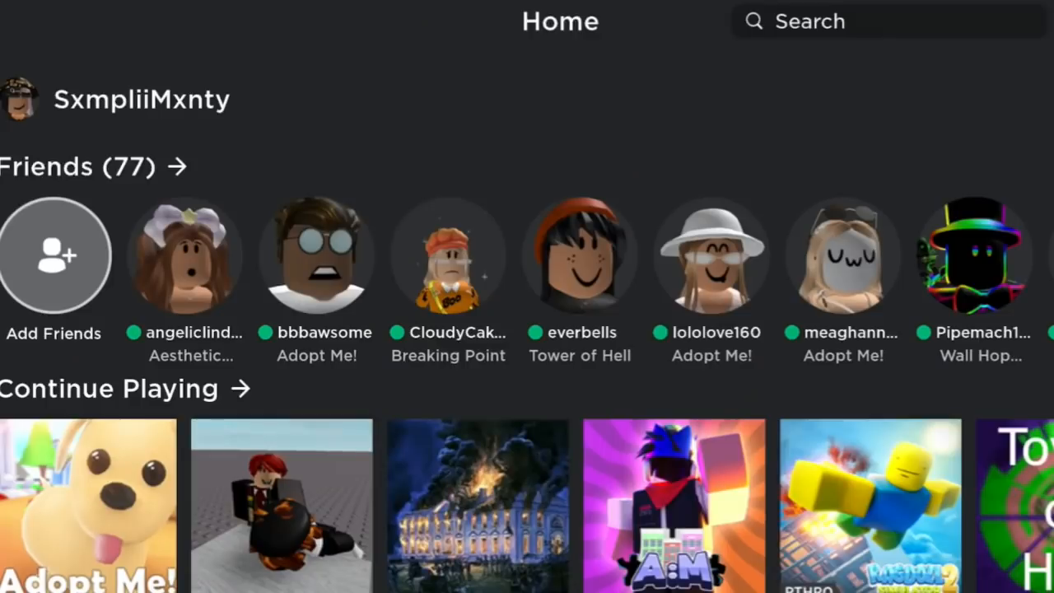
{"action": "left_click", "coordinate": [88, 494]}
{"action": "type", "text": "sp"}
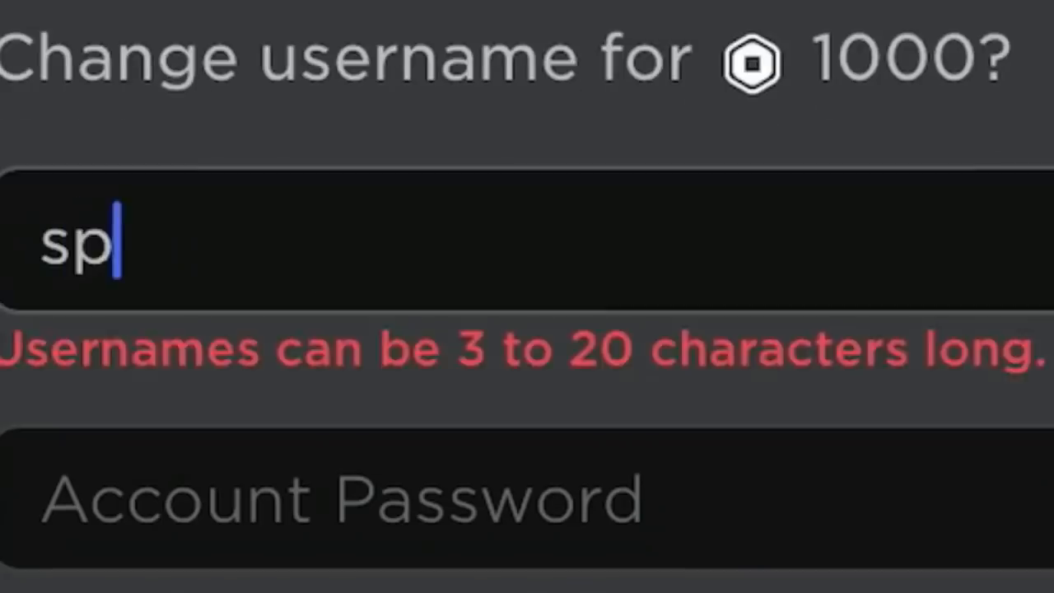
Try the names 'ooky', 'simplyy' and 'spooky', then clear the field
{"action": "type", "text": "ooky"}
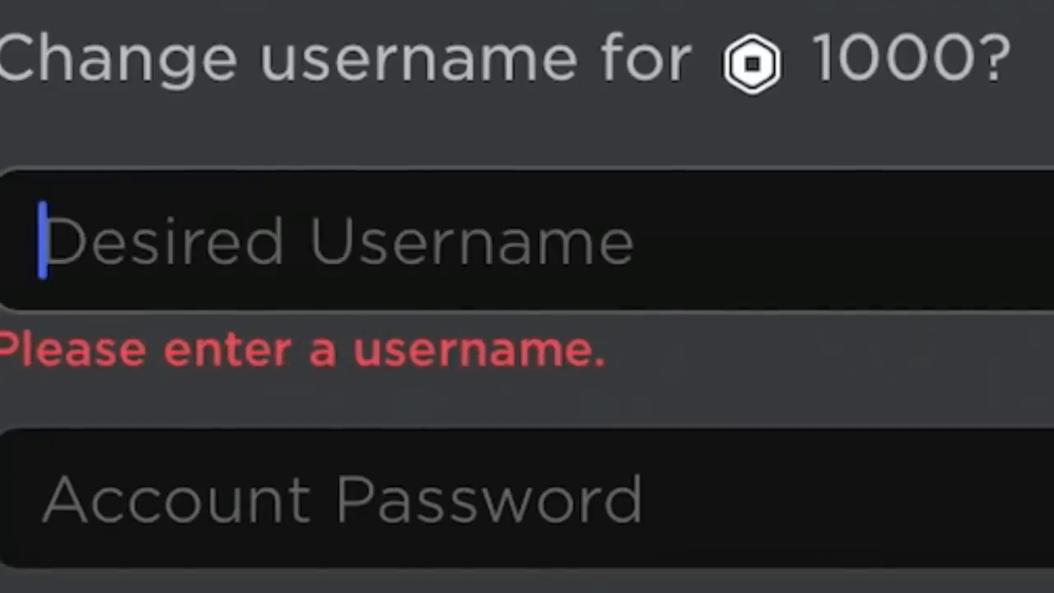
{"action": "type", "text": "simplyy"}
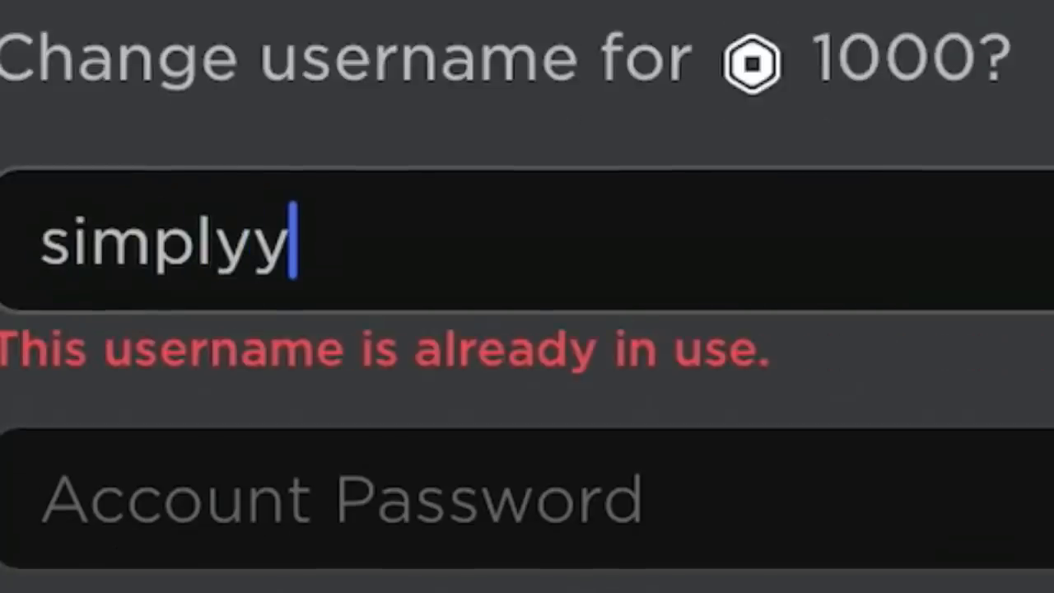
{"action": "type", "text": "spooky"}
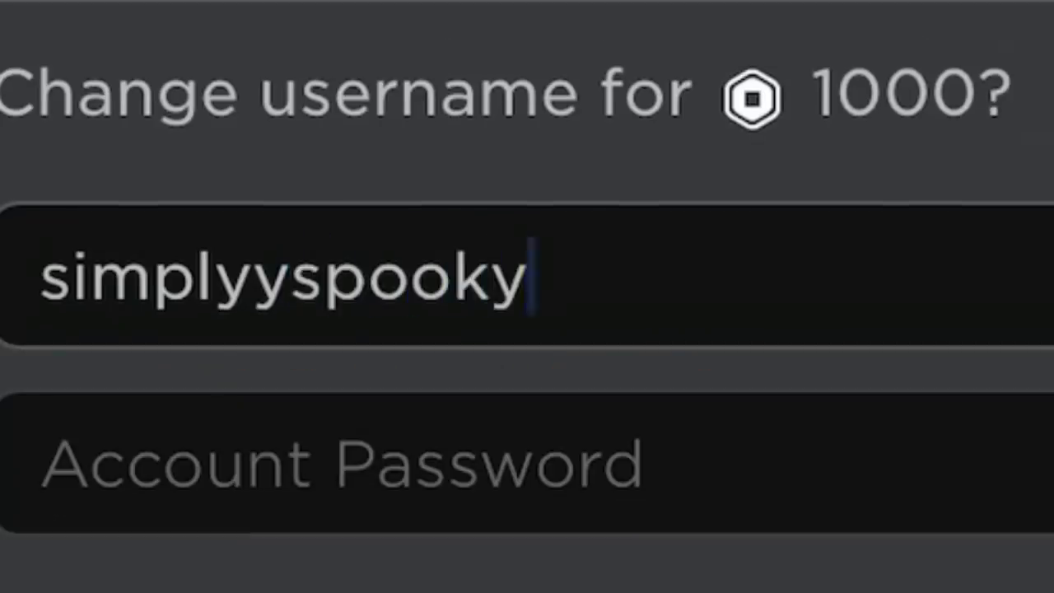
{"action": "key", "text": "BackSpace"}
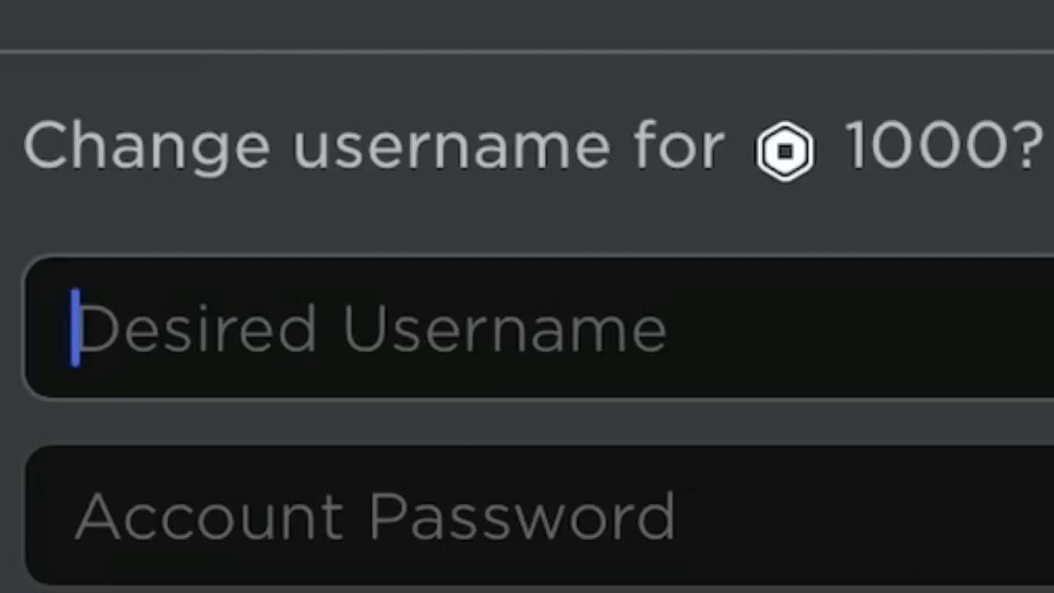
Enter the capitalised username 'SimplySpookyyy', correcting a typo along the way
{"action": "type", "text": "Simp"}
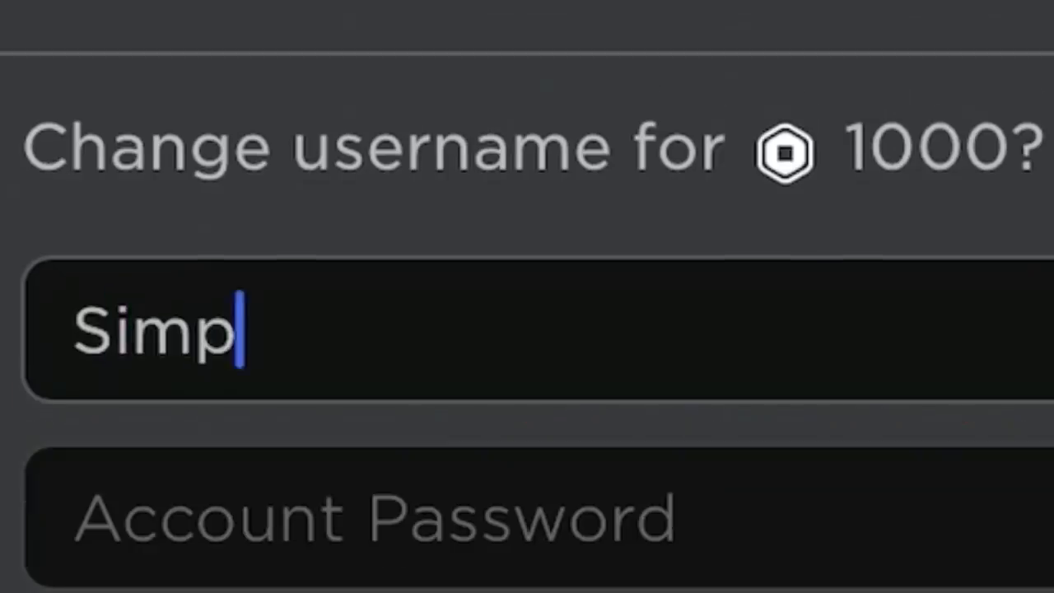
{"action": "type", "text": "ly"}
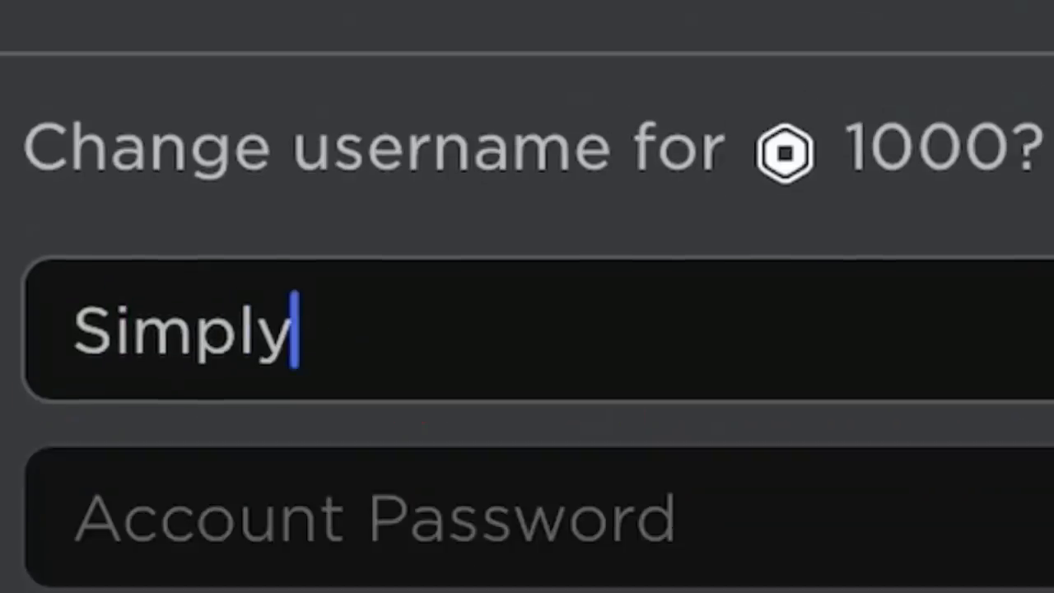
{"action": "type", "text": "Spook"}
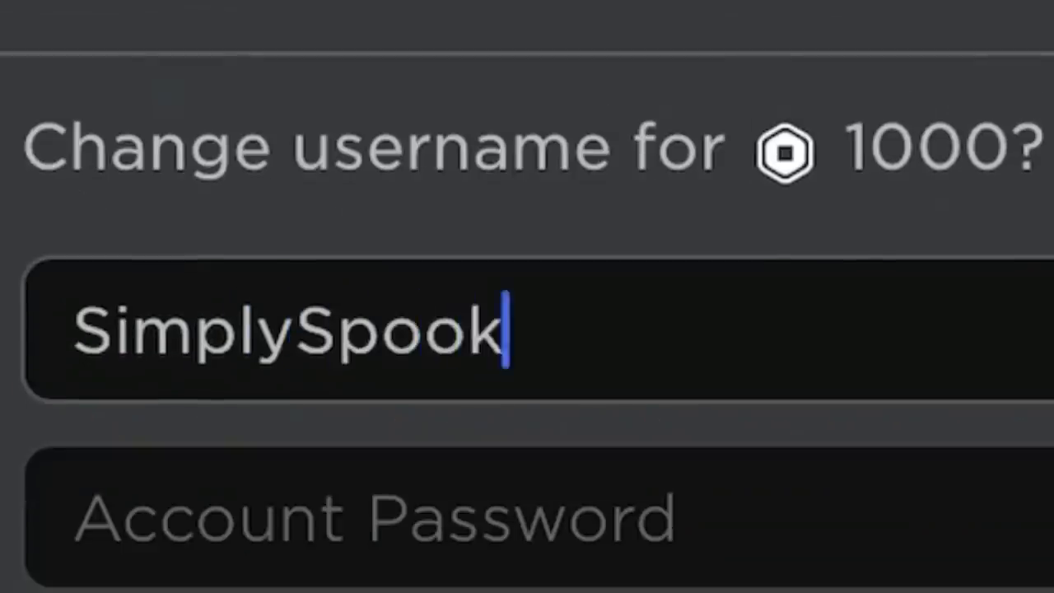
{"action": "key", "text": "Backspace"}
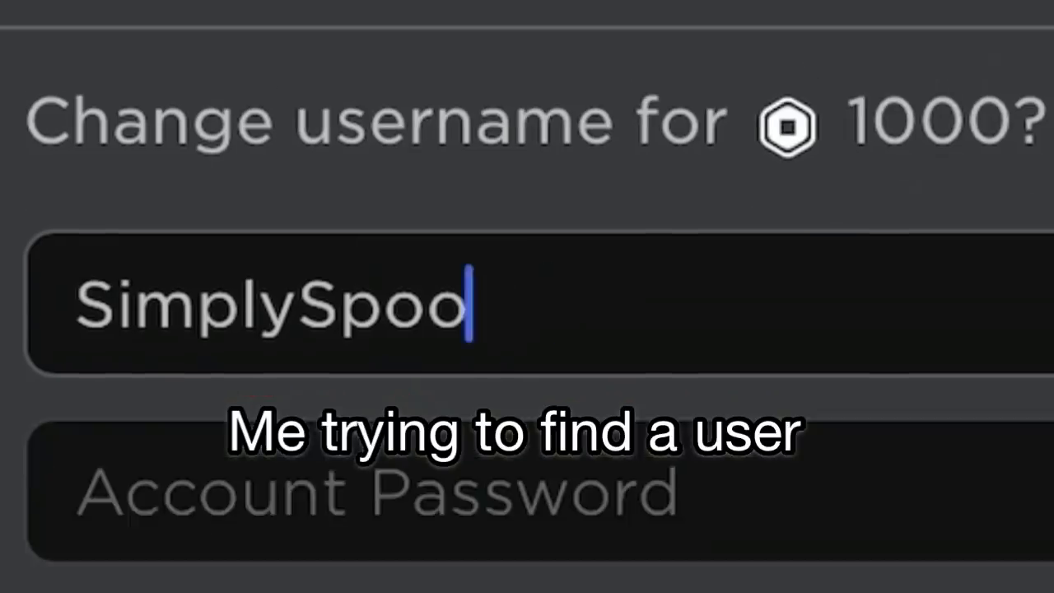
{"action": "type", "text": "kyyy"}
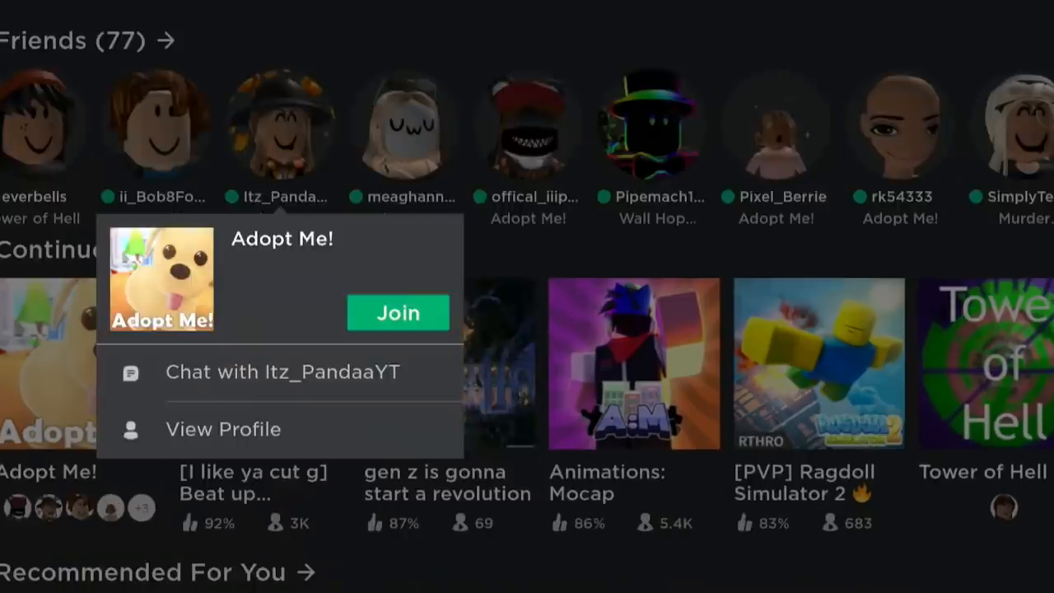
Join the friend's Adopt Me! game and spawn inside the house
{"action": "left_click", "coordinate": [397, 312]}
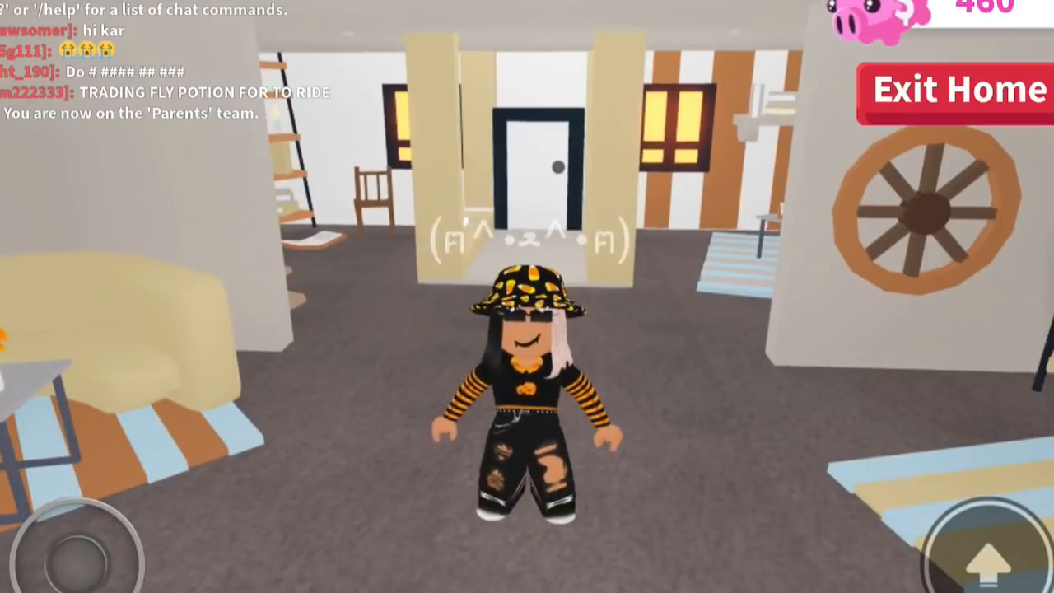
Scroll through the Adopt Me! friends list to see who is playing
{"action": "left_click", "coordinate": [937, 362]}
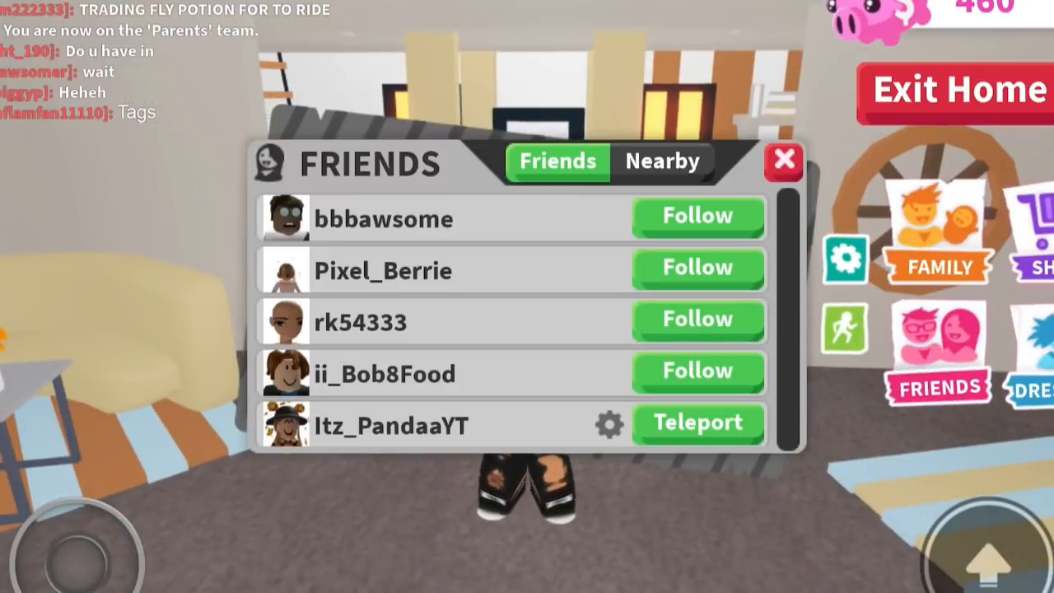
{"action": "scroll", "scroll_direction": "down", "scroll_amount": 3}
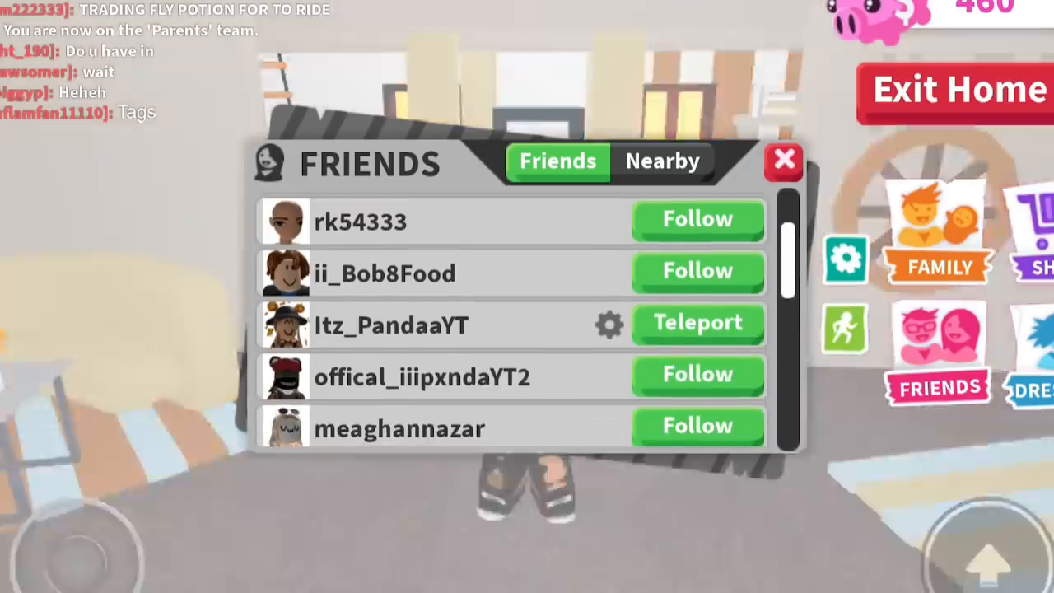
{"action": "left_click", "coordinate": [783, 161]}
{"action": "type", "text": "I HAVE A QUESTION"}
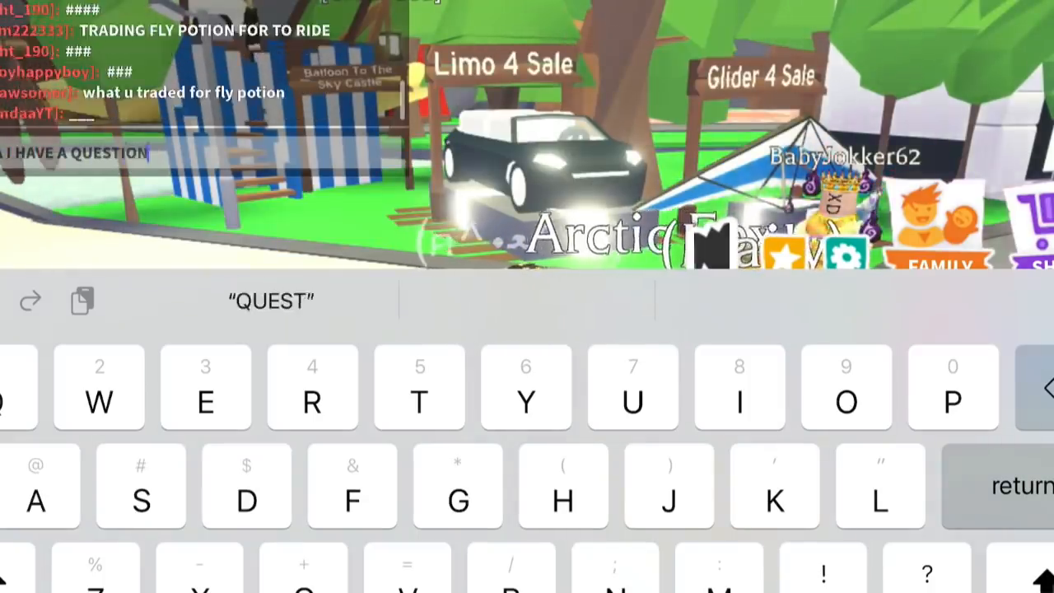
Send a question in the Adopt Me! chat, then open the Friends panel
{"action": "left_click", "coordinate": [563, 501]}
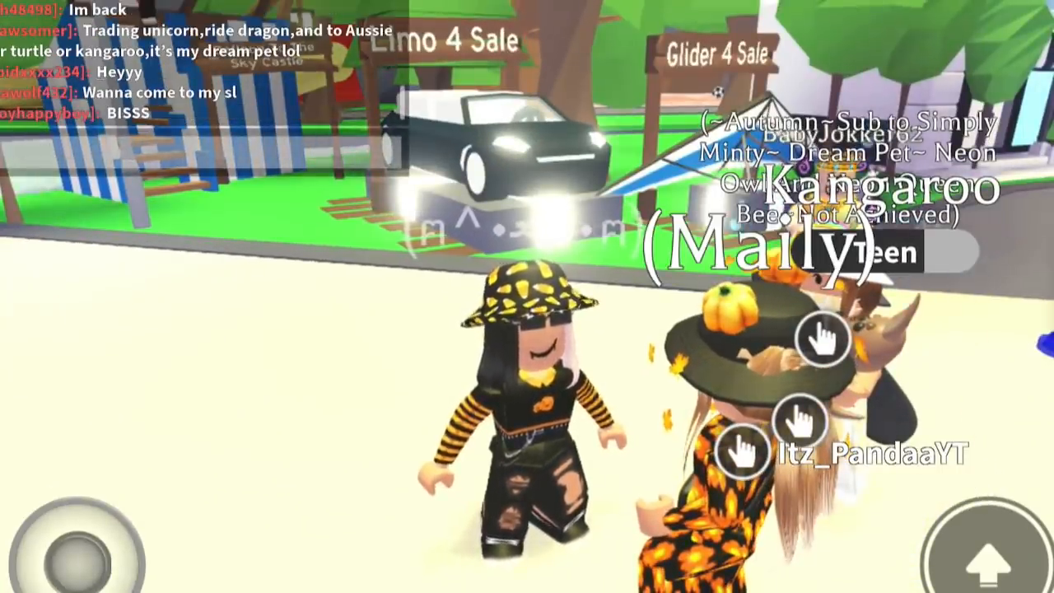
{"action": "left_click", "coordinate": [198, 156]}
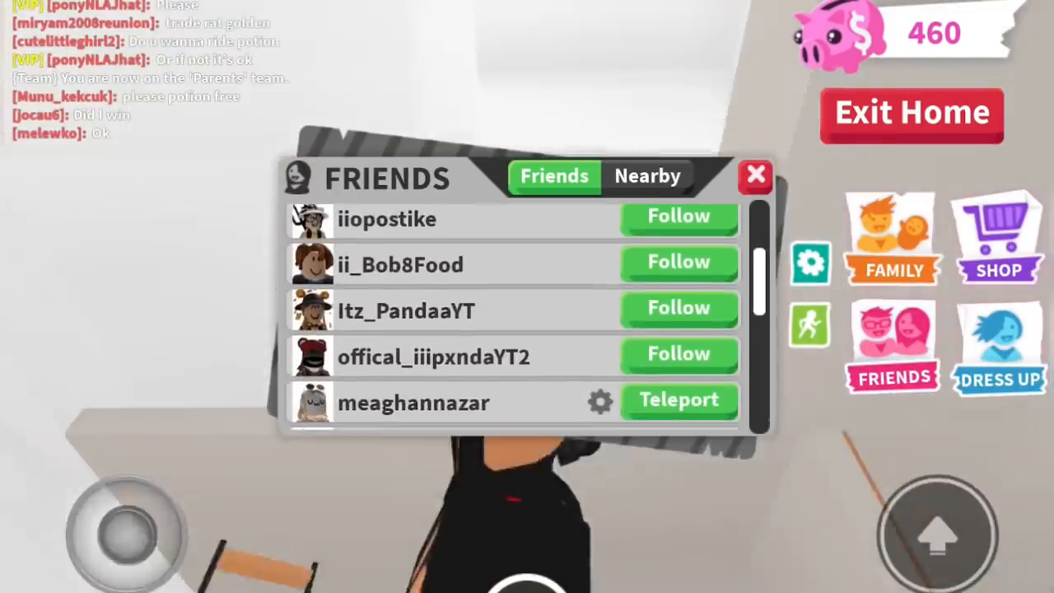
Teleport to a friend's location, then switch to the TikTok name discussion
{"action": "left_click", "coordinate": [754, 175]}
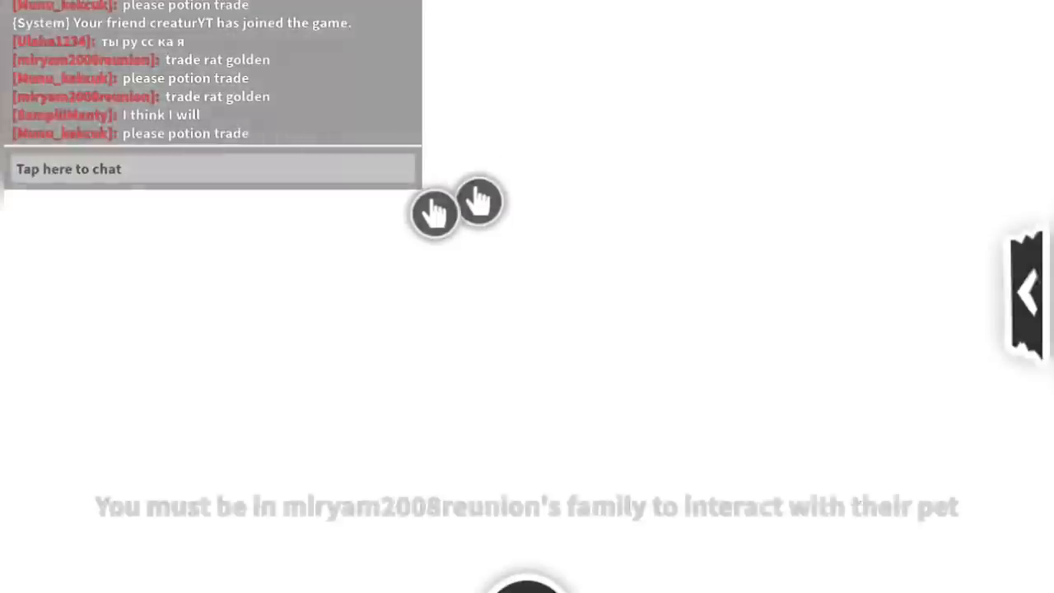
{"action": "left_click", "coordinate": [206, 169]}
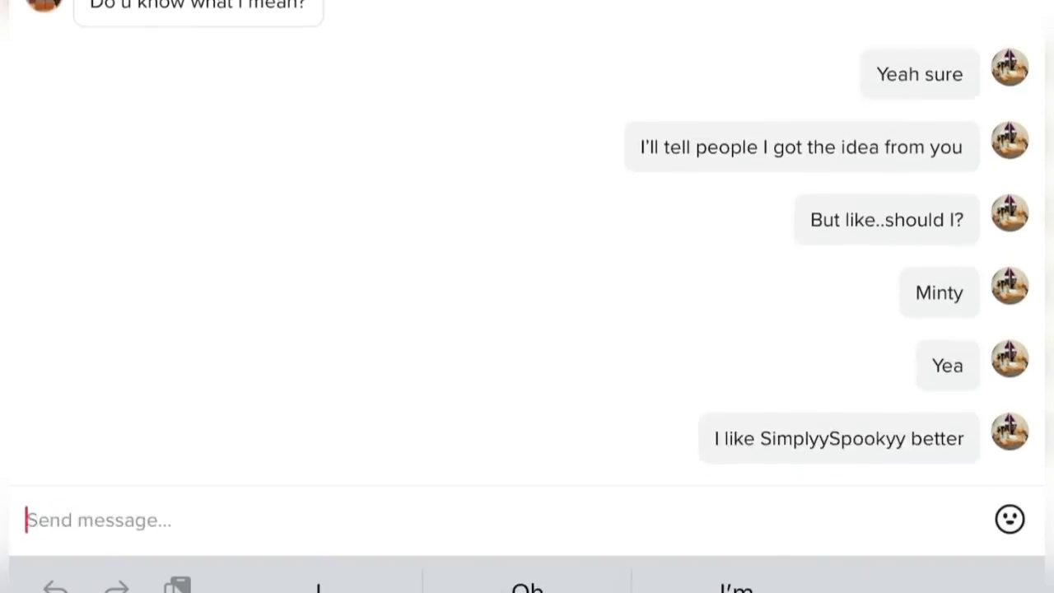
Send the TikTok replies 'You think I' and 'Mhm' about the new name
{"action": "type", "text": "You think I"}
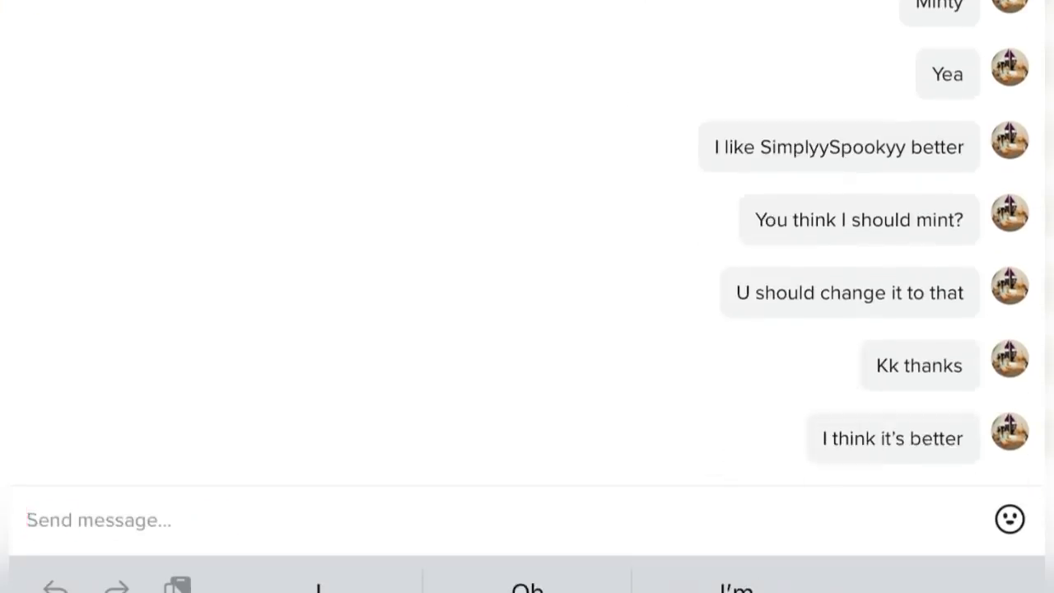
{"action": "type", "text": "Mhm"}
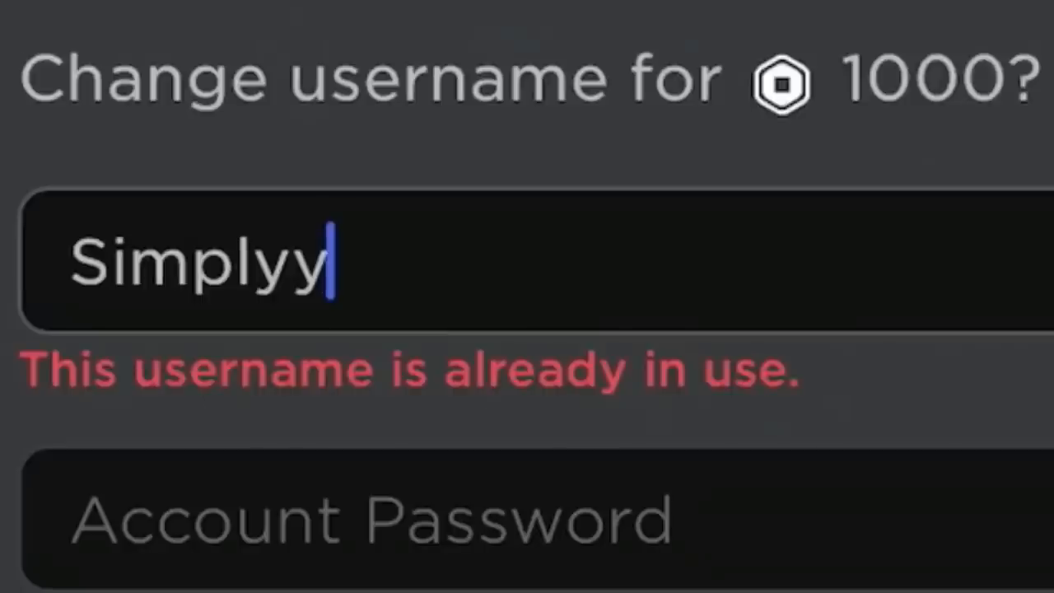
Submit 'SimplyySpookyy' as the new username and dismiss the resulting error
{"action": "type", "text": "Spookyy"}
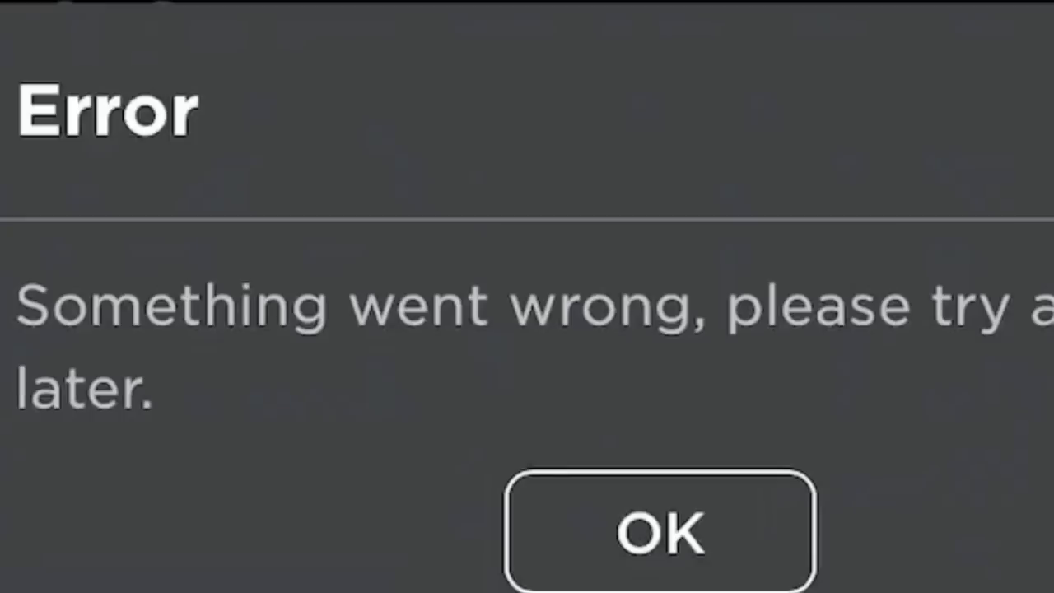
{"action": "left_click", "coordinate": [659, 531]}
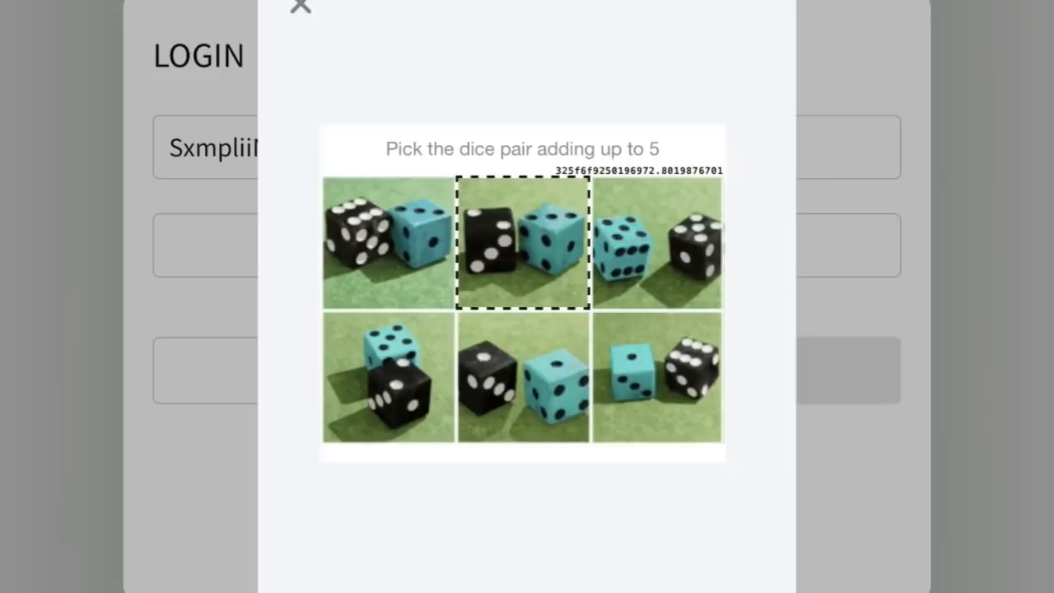
Pick the dice pair adding up to 5 to pass the captcha
{"action": "left_click", "coordinate": [522, 242]}
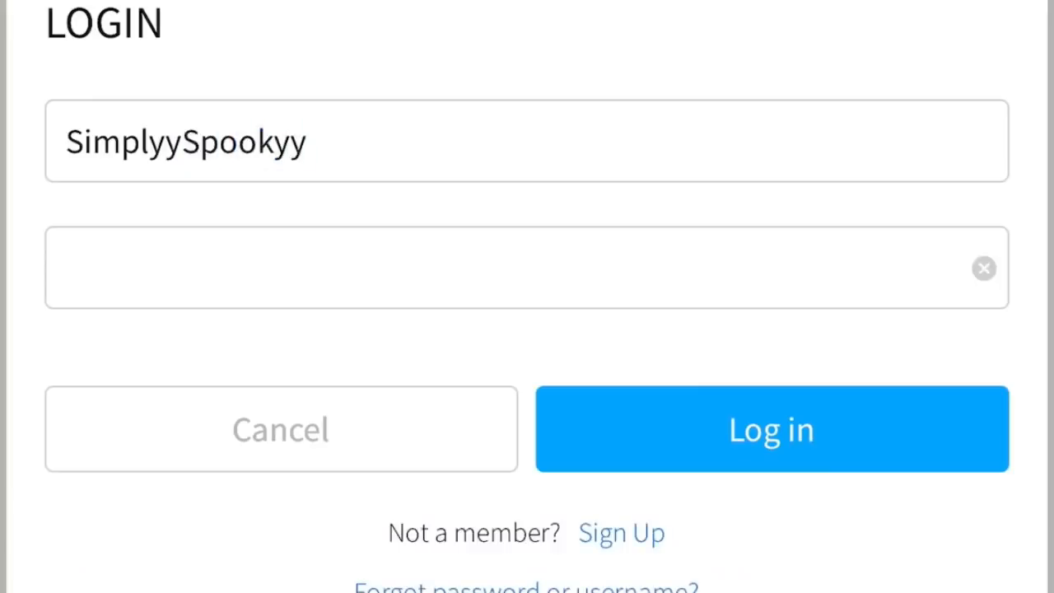
Log in as SimplyySpookyyy and wait for the Home page
{"action": "left_click", "coordinate": [769, 428]}
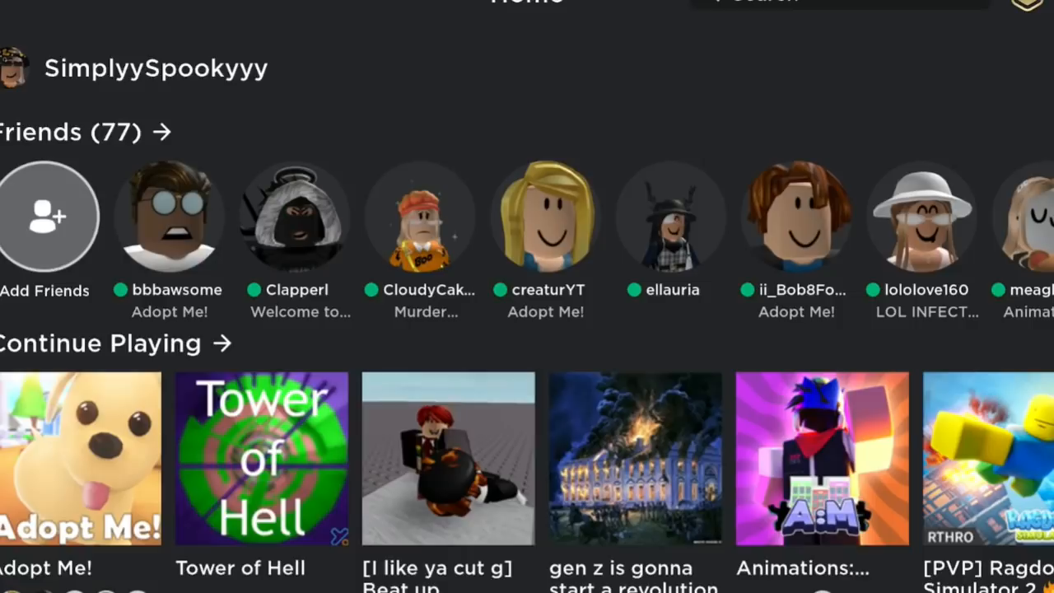
Join a friend in Adopt Me! from the Friends row and start a chat message
{"action": "scroll", "scroll_direction": "left", "scroll_amount": 3}
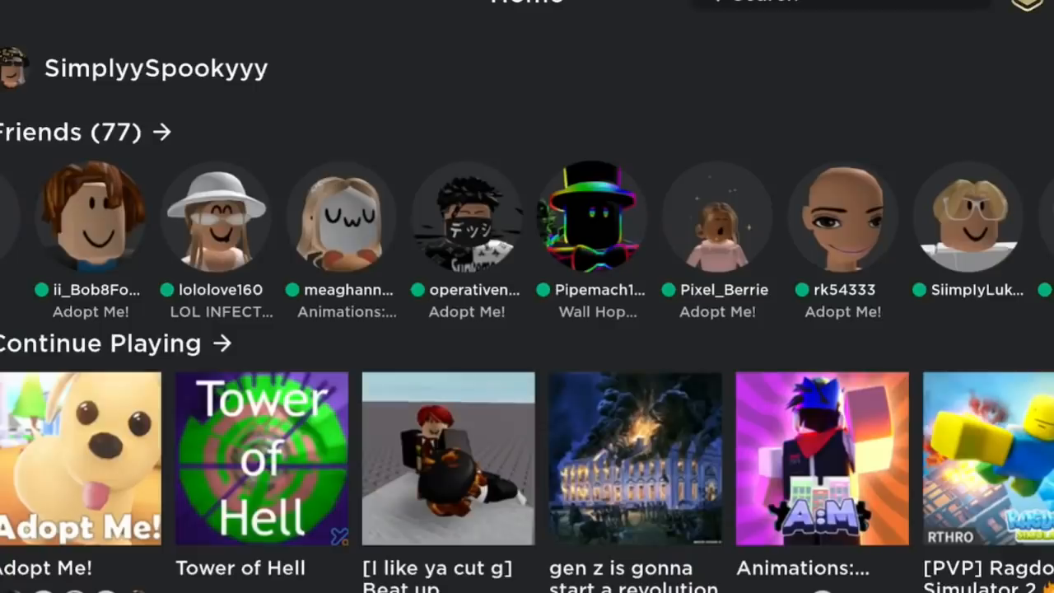
{"action": "left_click", "coordinate": [81, 459]}
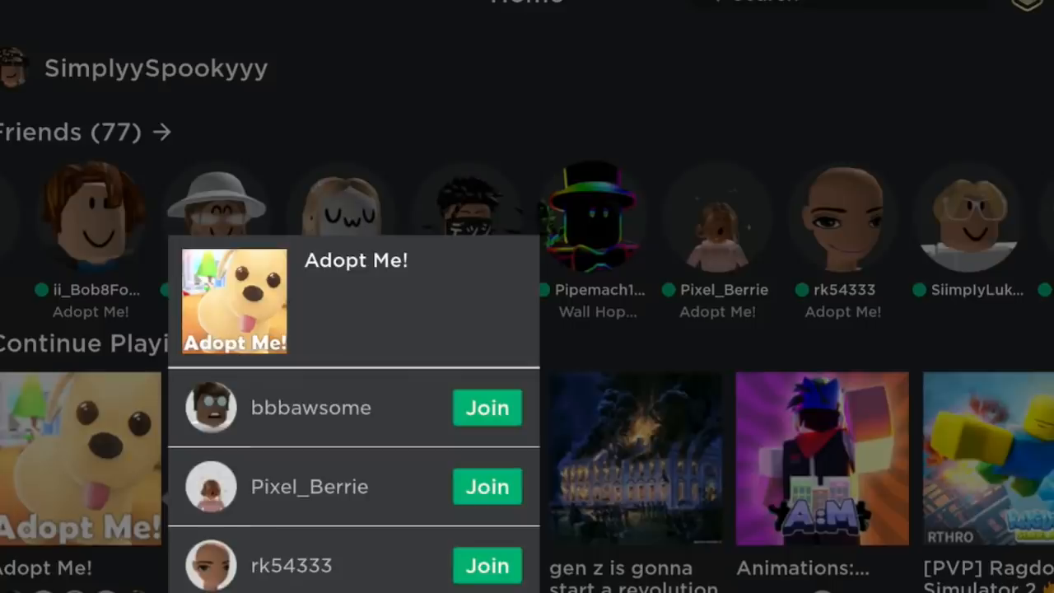
{"action": "left_click", "coordinate": [486, 407]}
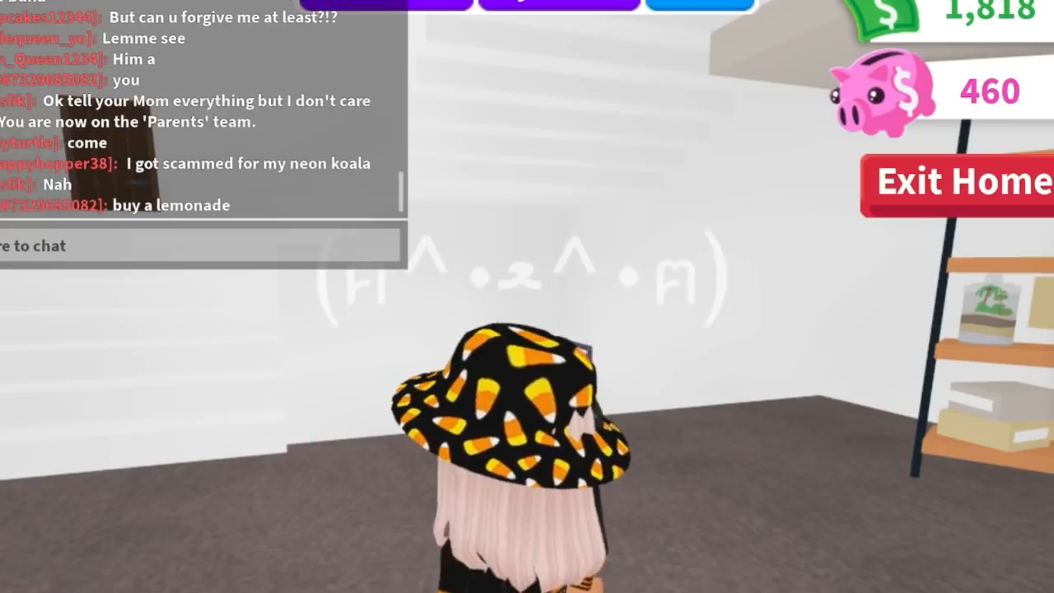
{"action": "left_click", "coordinate": [198, 246]}
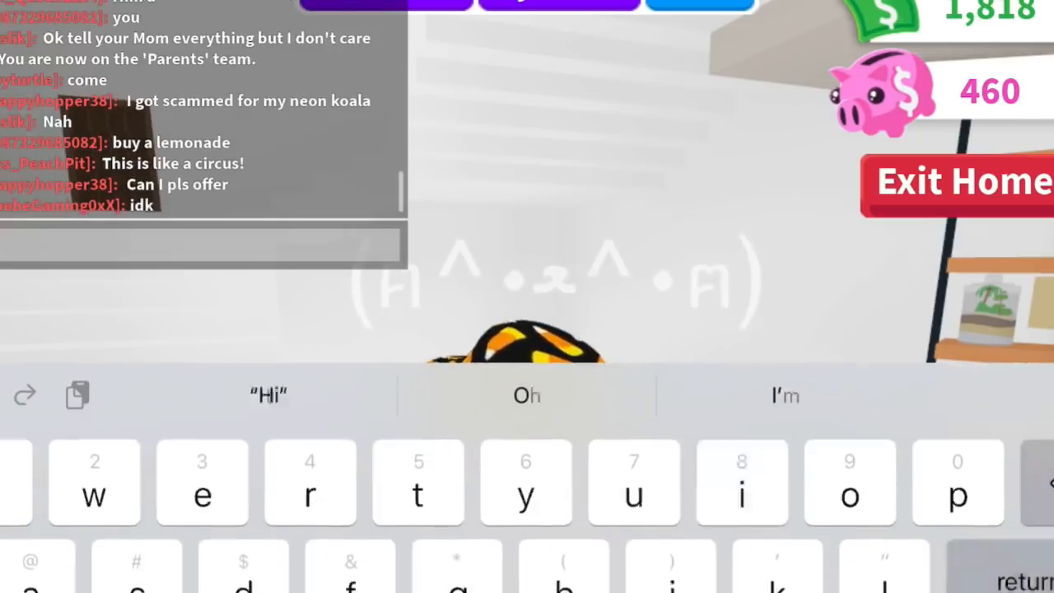